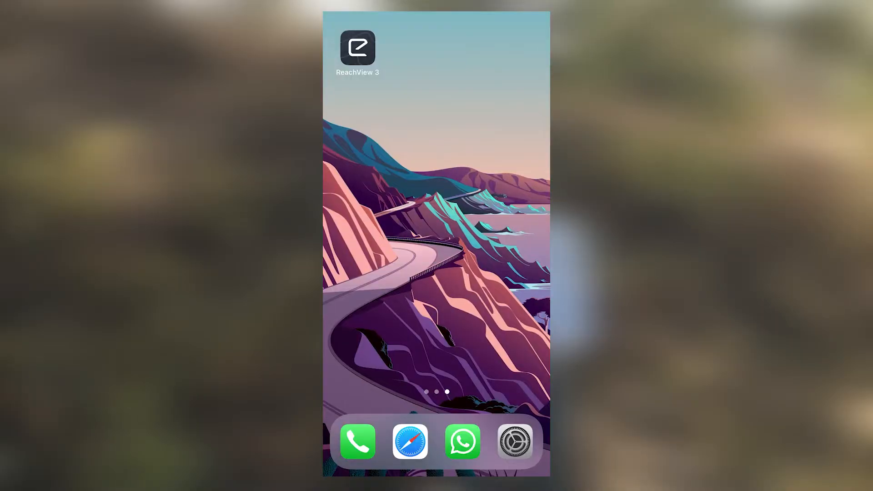
Join the RS2-RoverSOM:99:CD Wi-Fi network from the phone's Wi-Fi settings.
{"action": "left_click", "coordinate": [514, 441]}
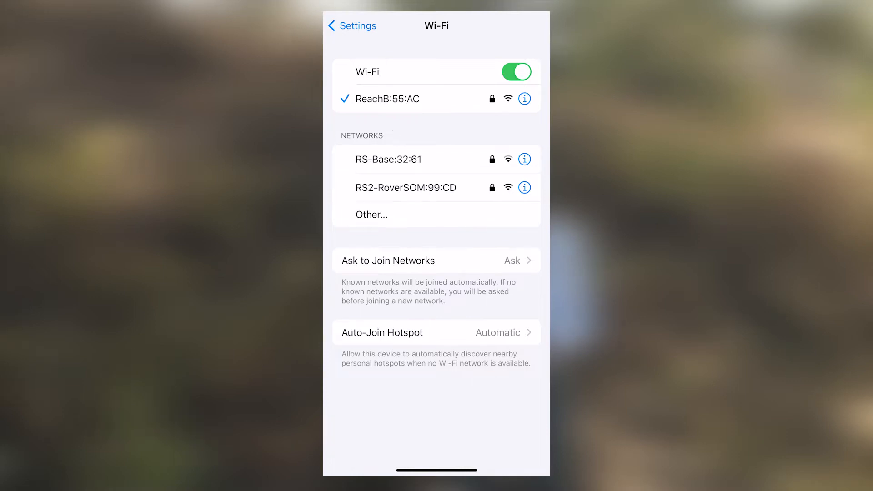
{"action": "left_click", "coordinate": [406, 187]}
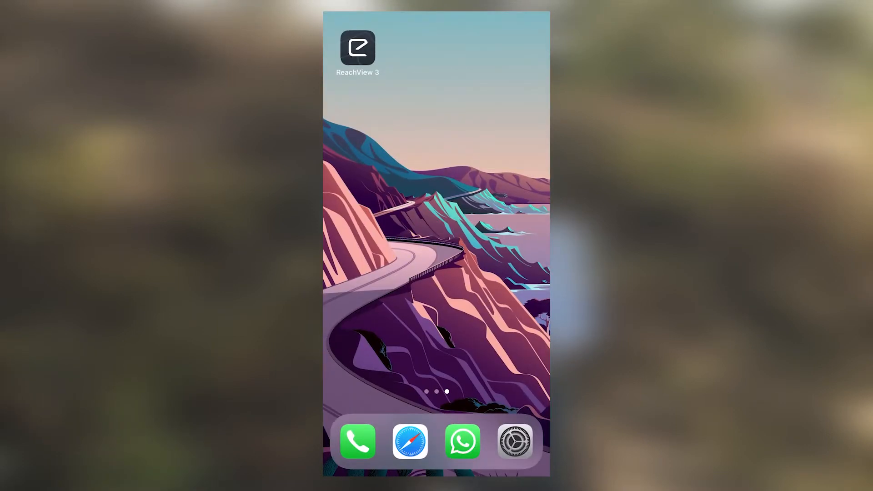
Start raw data recording on the RS2-RoverSOM rover and return to Receivers, dismissing the no-internet alert.
{"action": "left_click", "coordinate": [358, 47]}
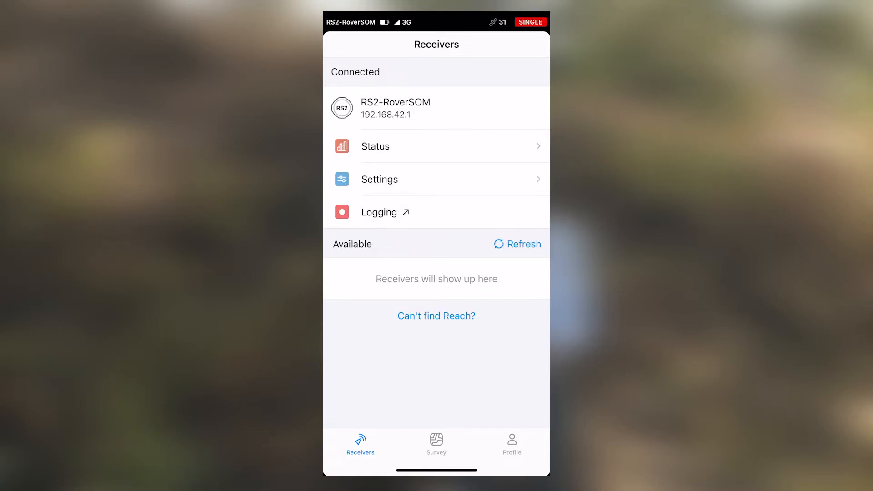
{"action": "left_click", "coordinate": [379, 212]}
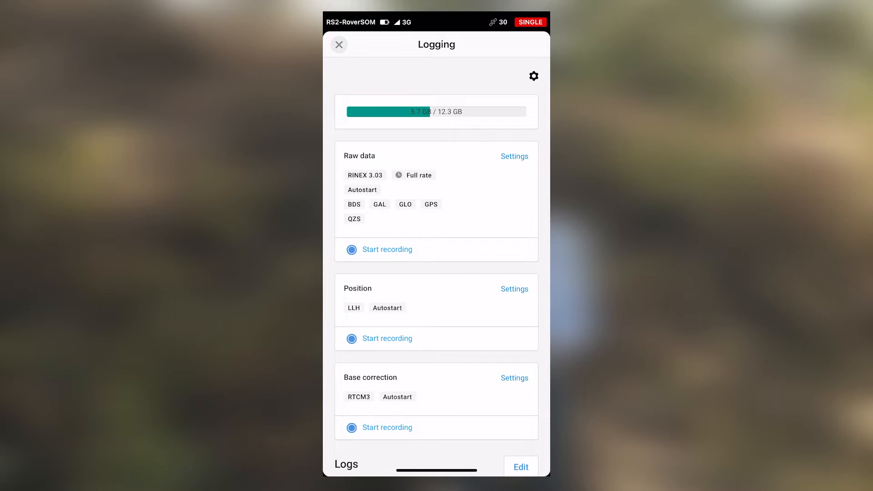
{"action": "left_click", "coordinate": [386, 249]}
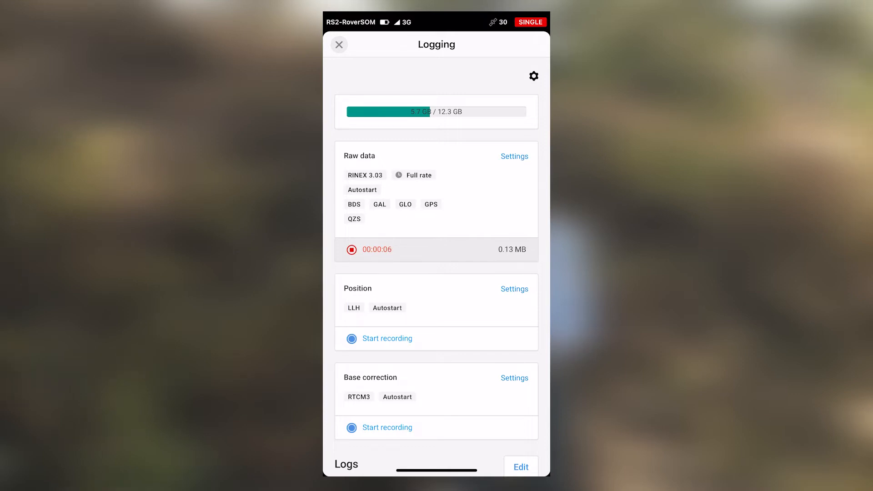
{"action": "left_click", "coordinate": [339, 45]}
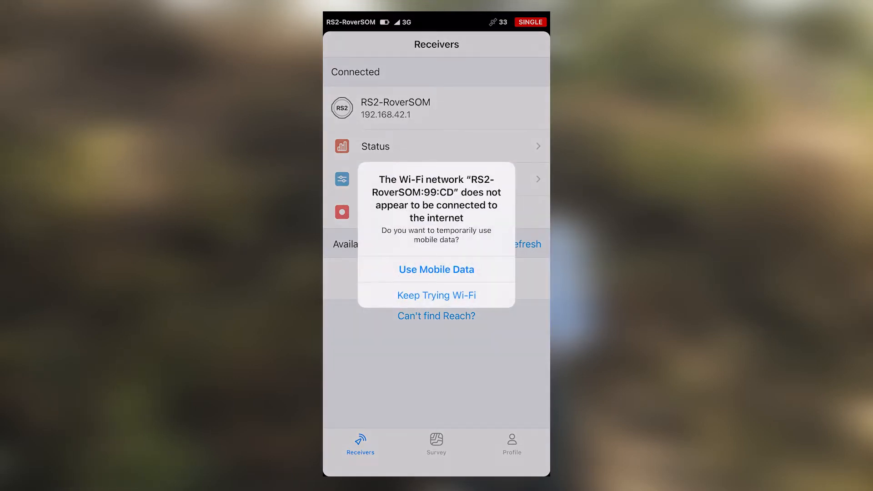
{"action": "left_click", "coordinate": [436, 295]}
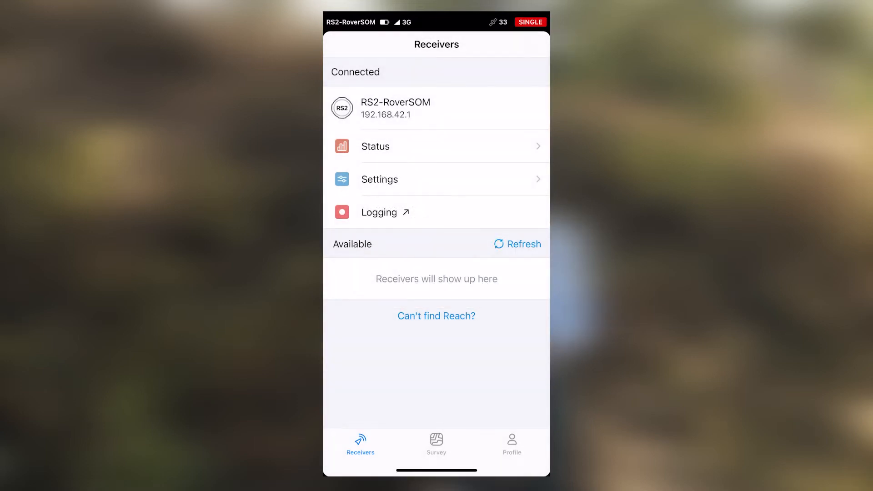
Create and save a new survey project named 'ppk stop and go', opening its map.
{"action": "left_click", "coordinate": [436, 444]}
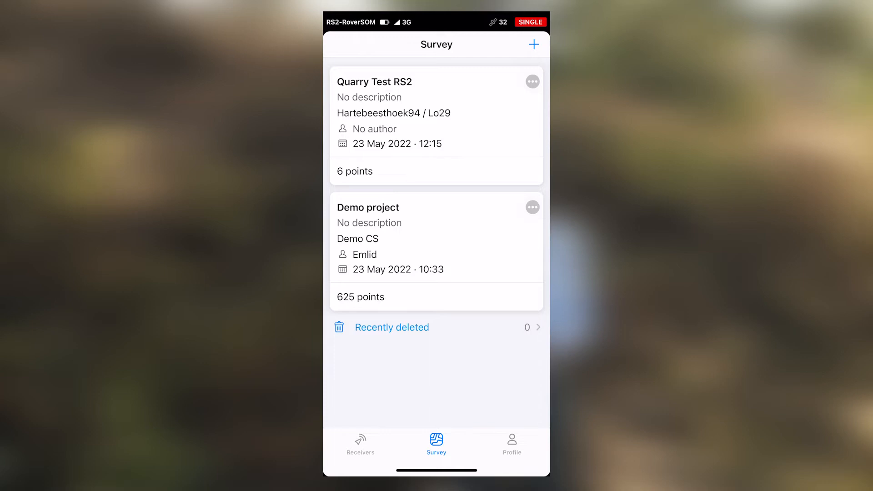
{"action": "left_click", "coordinate": [533, 43]}
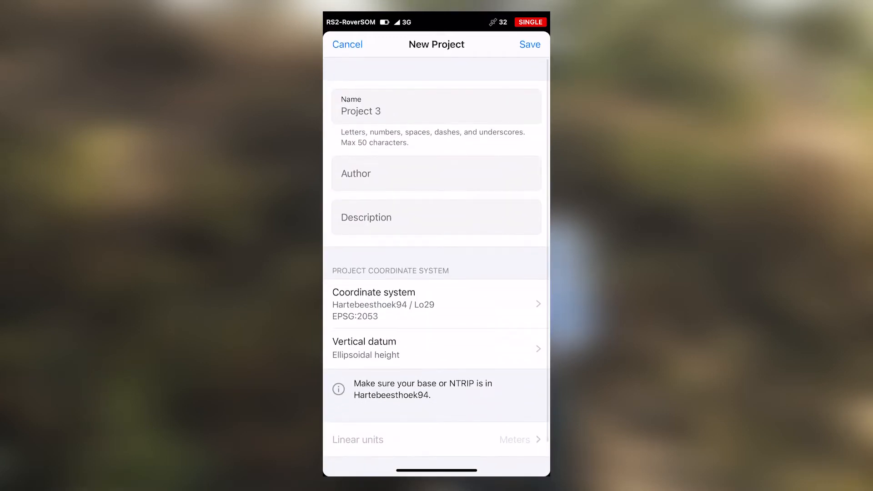
{"action": "left_click", "coordinate": [435, 105]}
{"action": "type", "text": "ppk stop"}
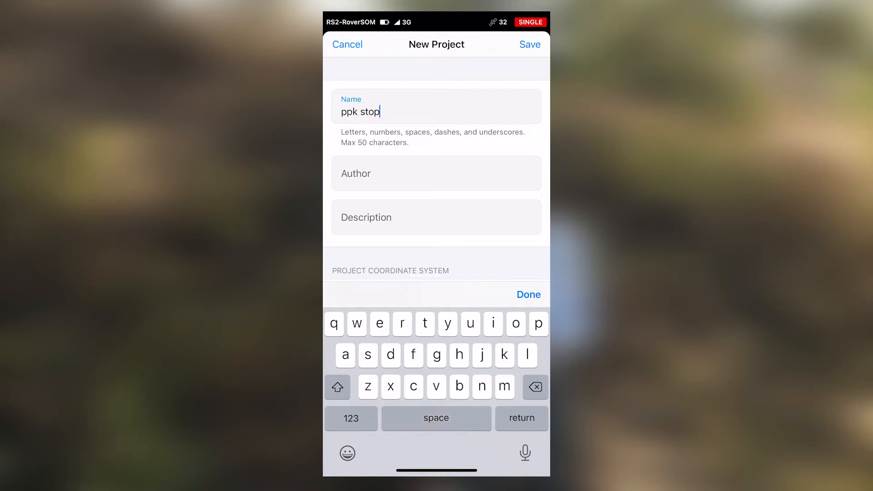
{"action": "type", "text": "and g"}
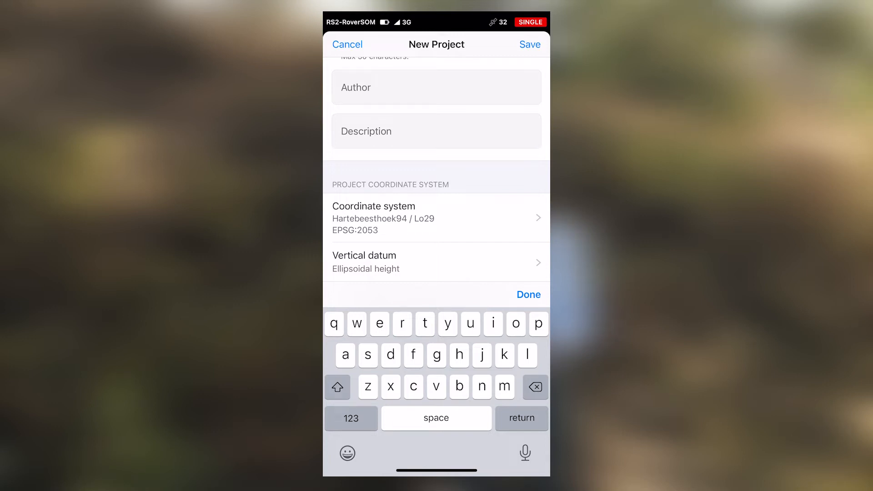
{"action": "scroll", "scroll_direction": "down", "scroll_amount": 3}
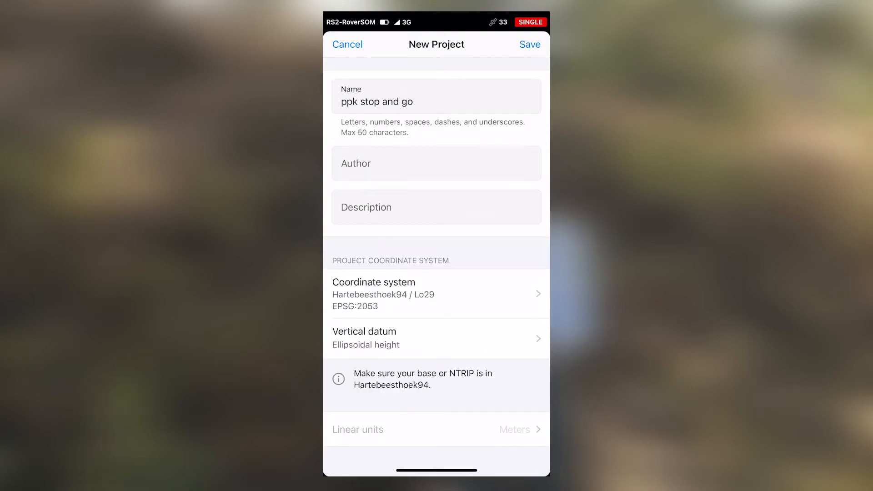
{"action": "left_click", "coordinate": [529, 44]}
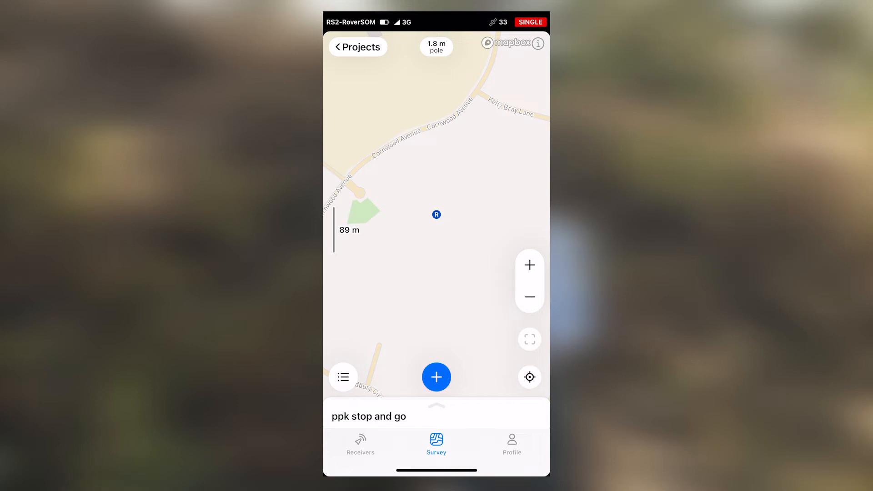
Begin a new survey point and name it GCP1 with description GCP.
{"action": "left_click", "coordinate": [436, 376]}
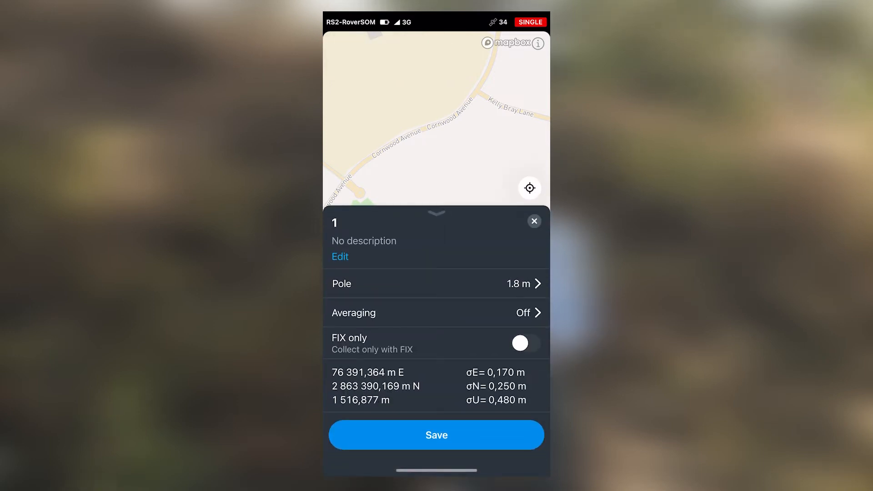
{"action": "left_click", "coordinate": [339, 257]}
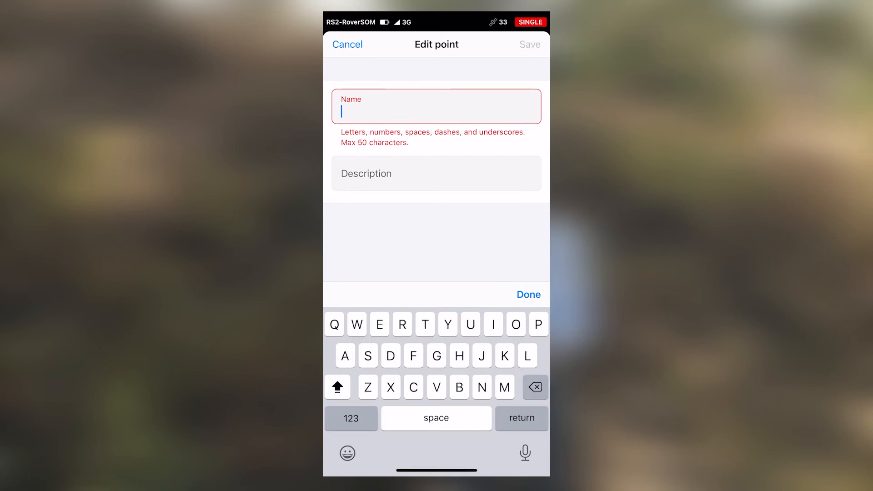
{"action": "type", "text": "GCP"}
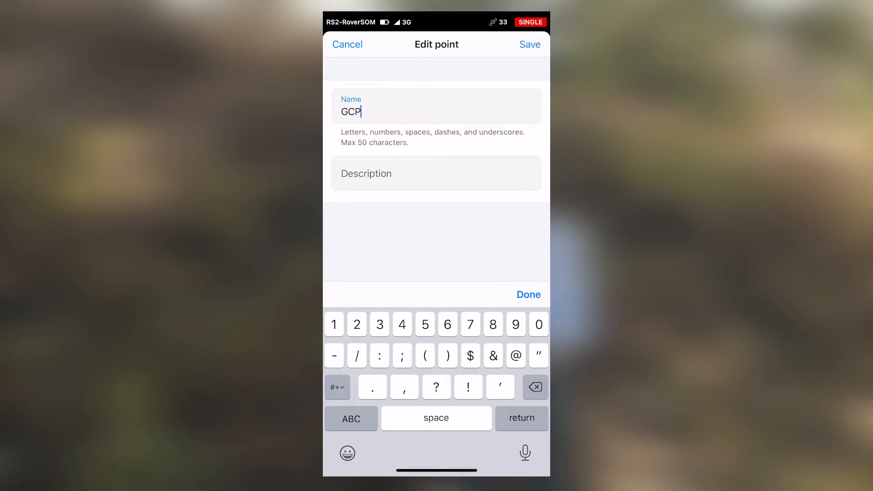
{"action": "type", "text": "1"}
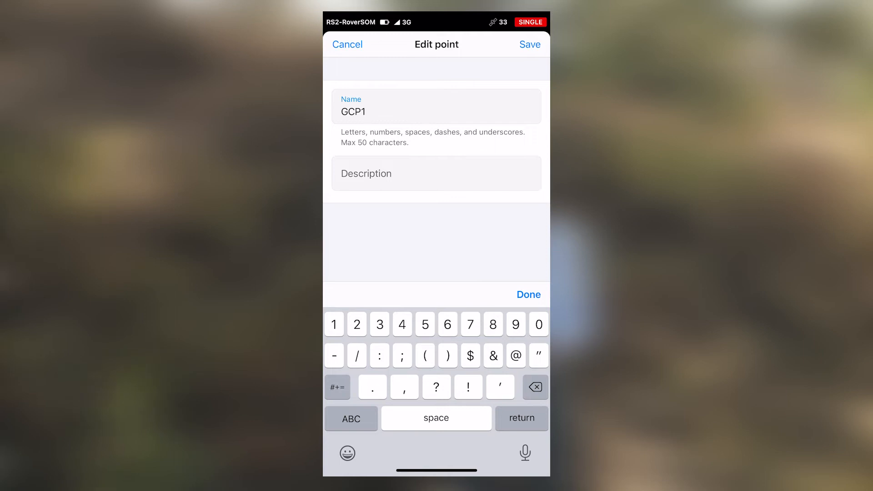
{"action": "left_click", "coordinate": [437, 173]}
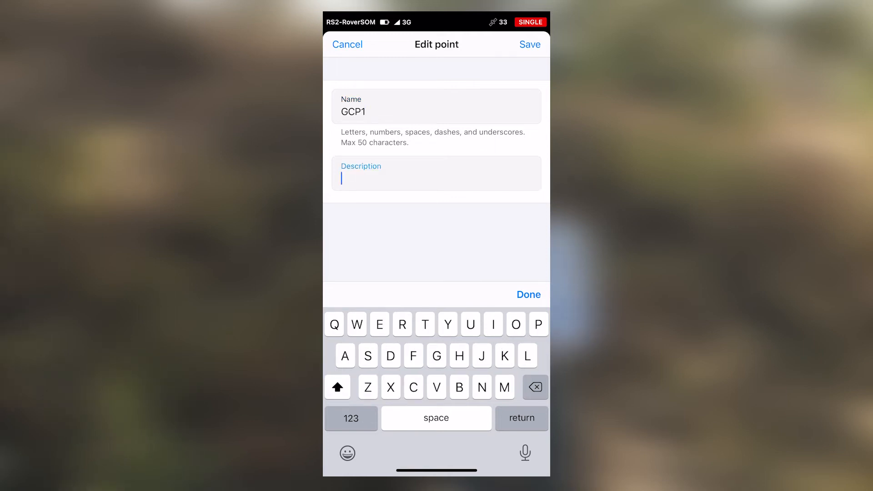
{"action": "type", "text": "GCP"}
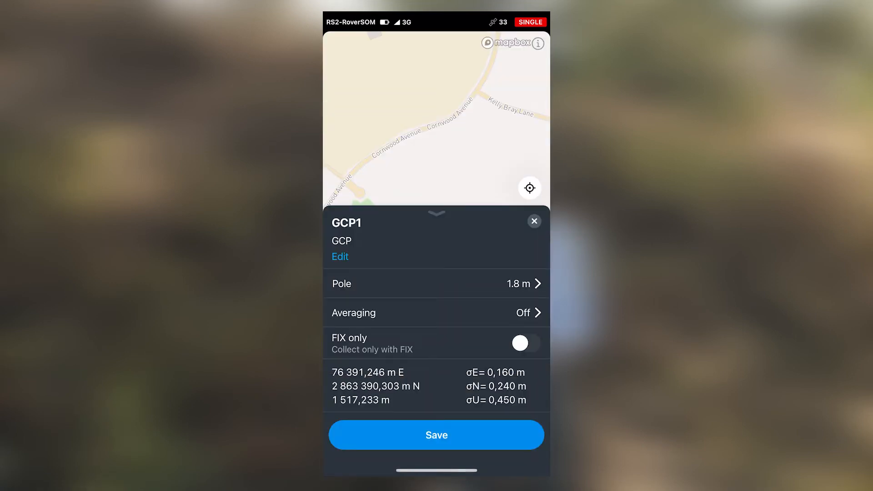
Change the GCP1 pole height from 1,8 to 2 m and confirm it.
{"action": "left_click", "coordinate": [436, 284]}
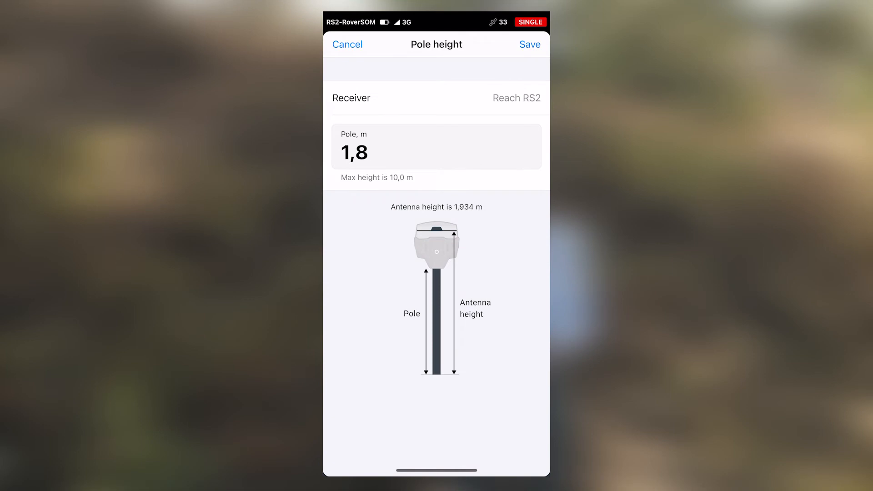
{"action": "left_click", "coordinate": [354, 152]}
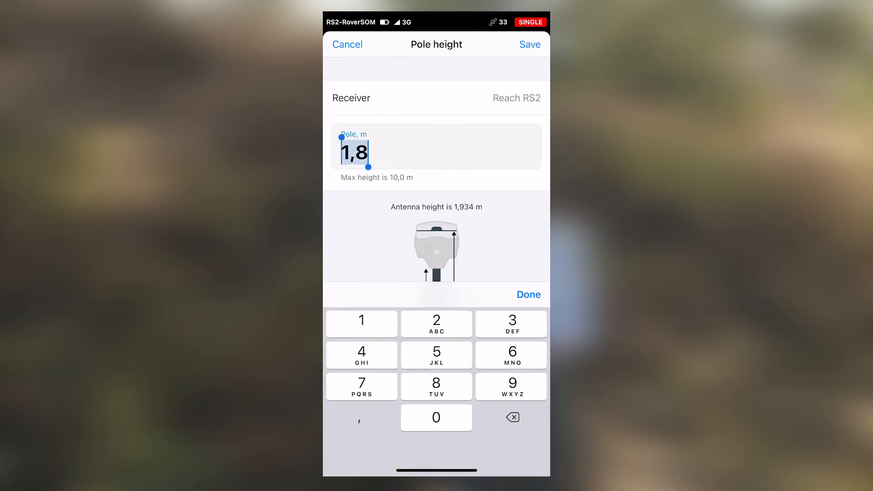
{"action": "type", "text": "2"}
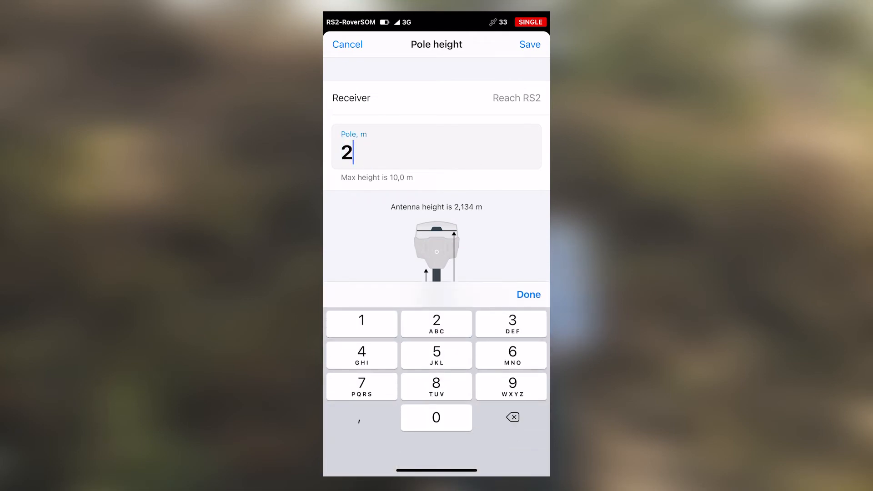
{"action": "left_click", "coordinate": [529, 45]}
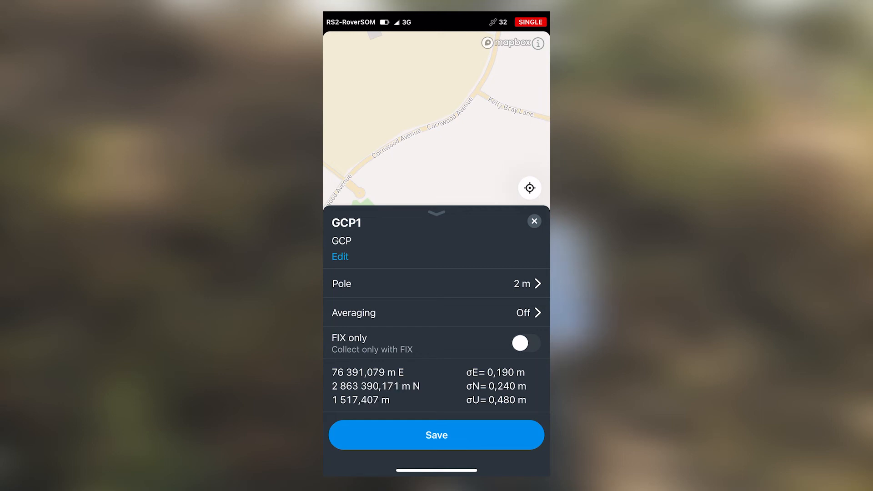
Turn on Timer averaging (00:05) for point GCP1.
{"action": "left_click", "coordinate": [435, 312]}
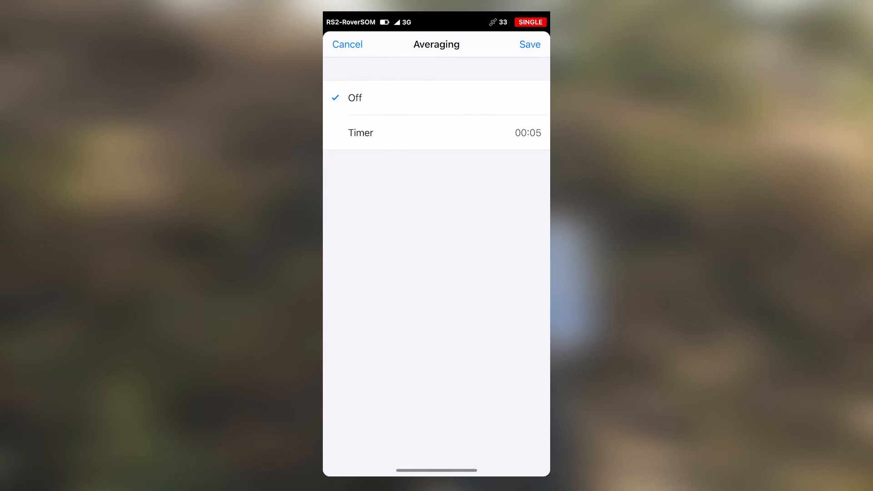
{"action": "left_click", "coordinate": [361, 132]}
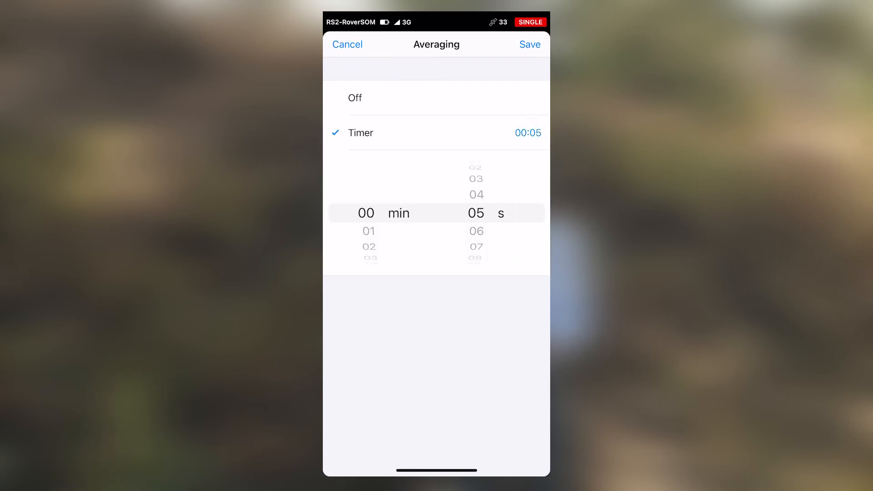